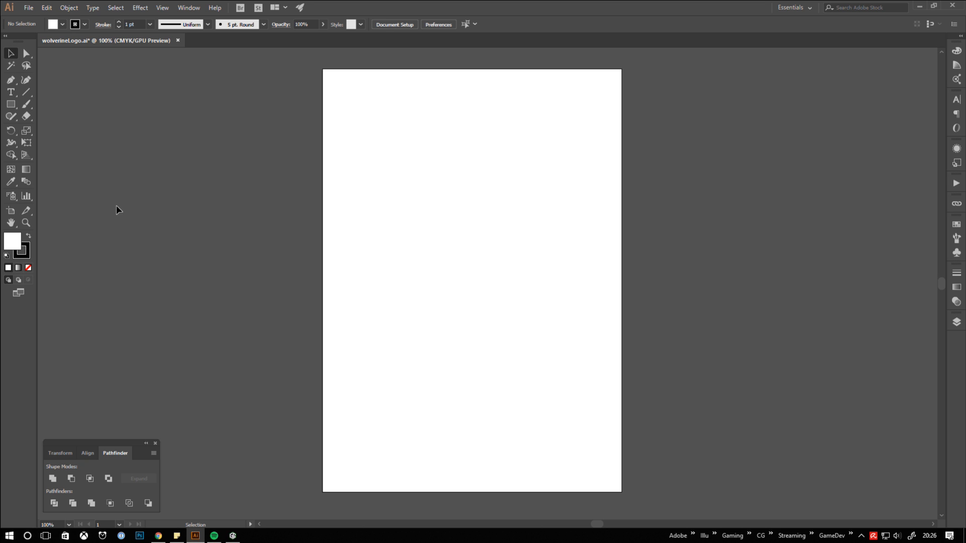
mouse_move(11, 104)
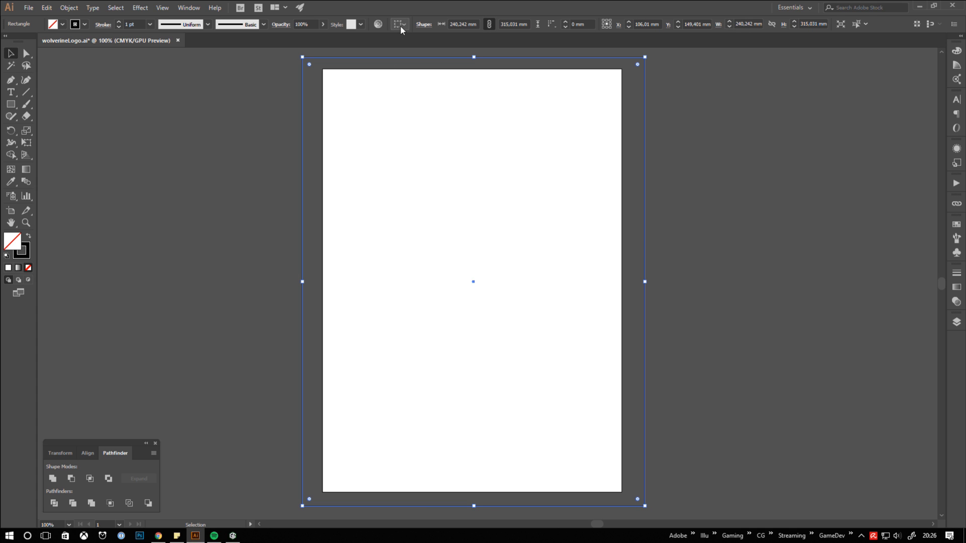
mouse_move(400, 24)
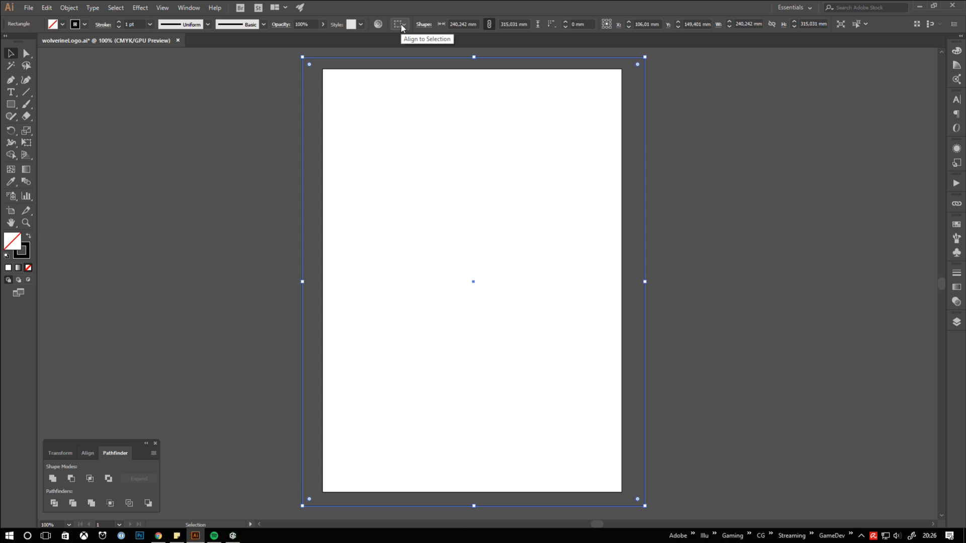
Step: Set what the oversized unfilled rectangle aligns against in the control bar's Align dropdown
left_click(399, 24)
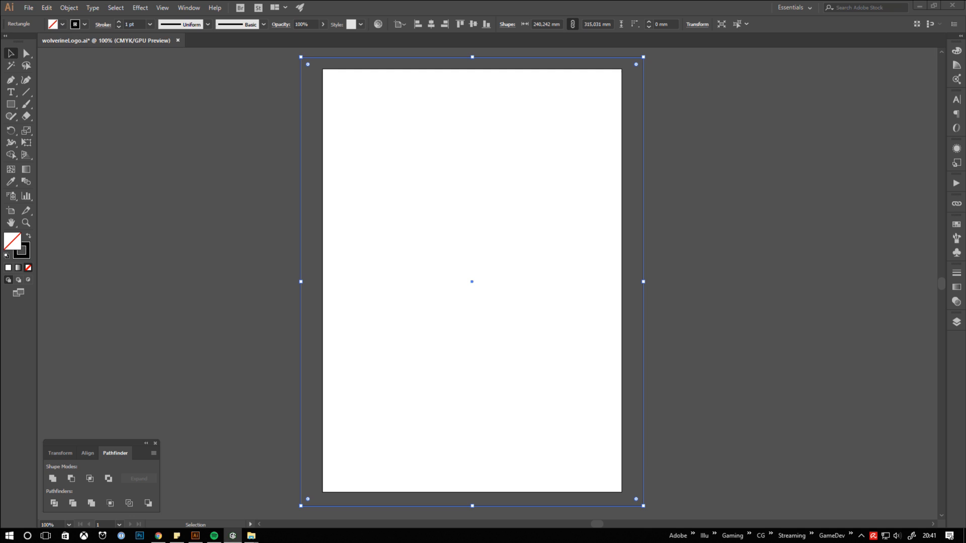
mouse_move(541, 275)
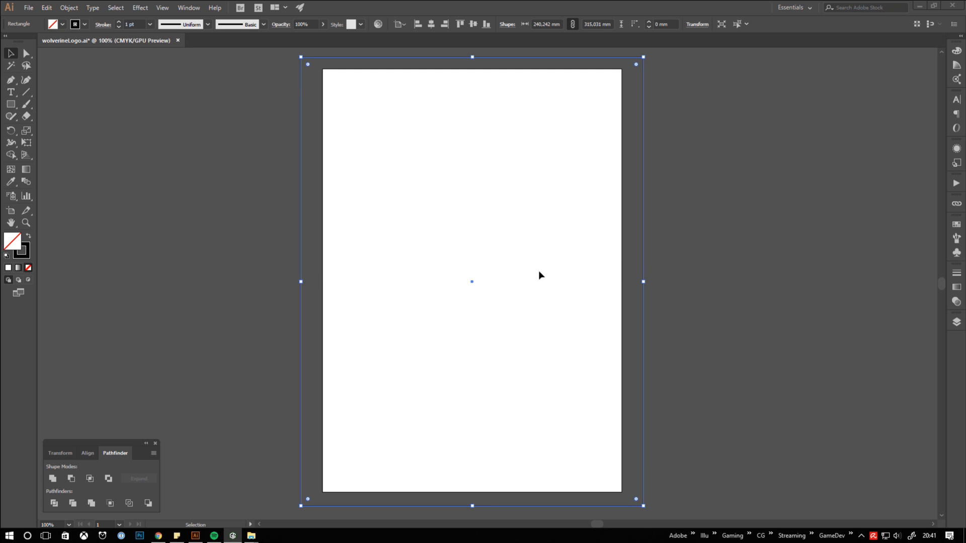
mouse_move(471, 272)
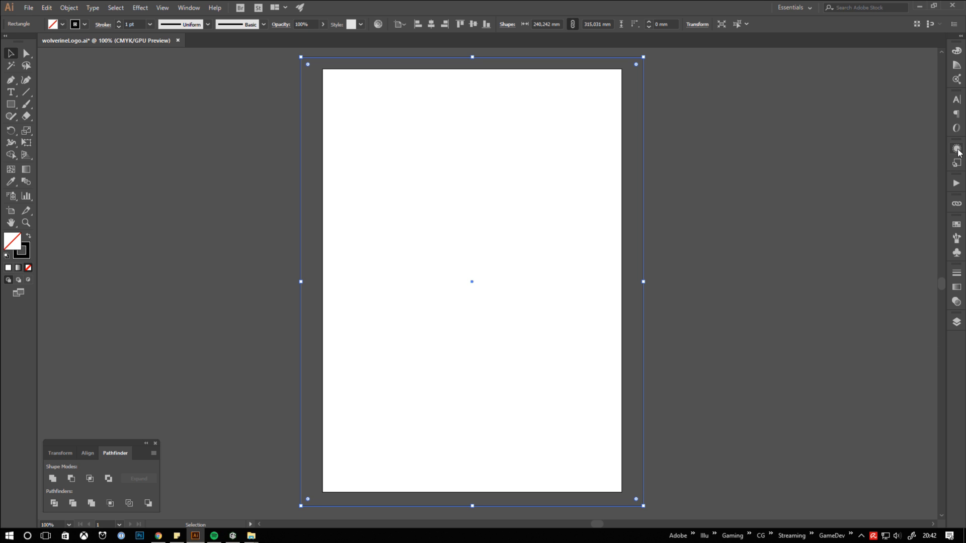
Step: Rename Layer 1 to 'symmetry' in the Layers panel
left_click(956, 149)
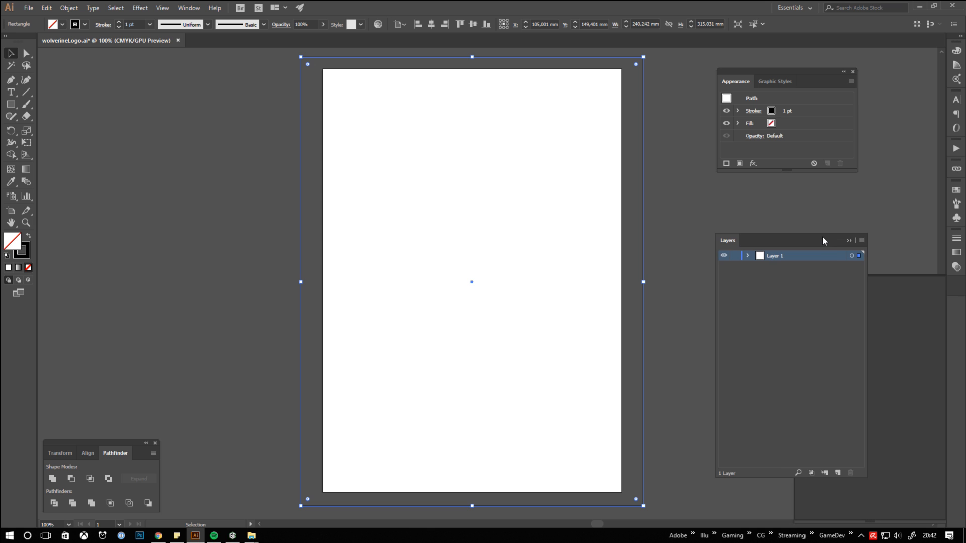
double_click(775, 255)
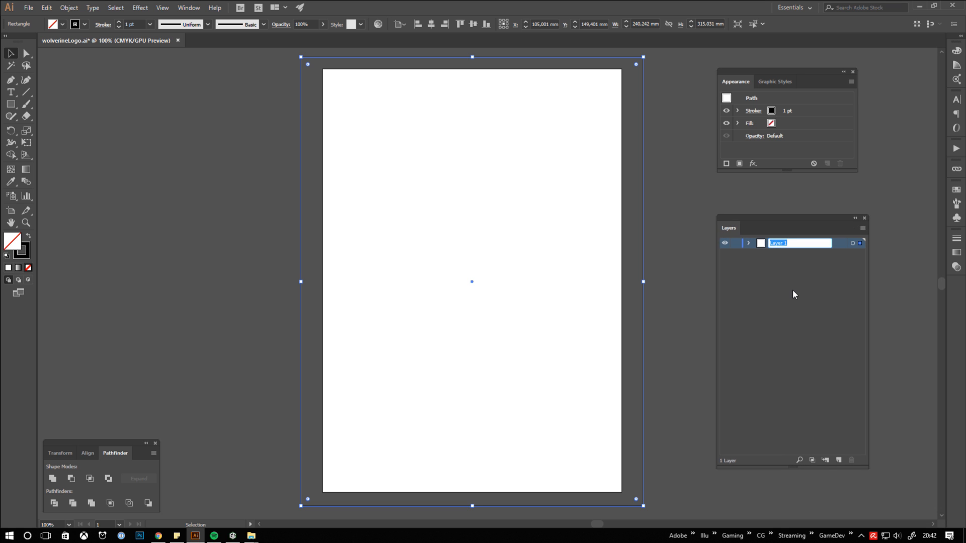
type("symmetry")
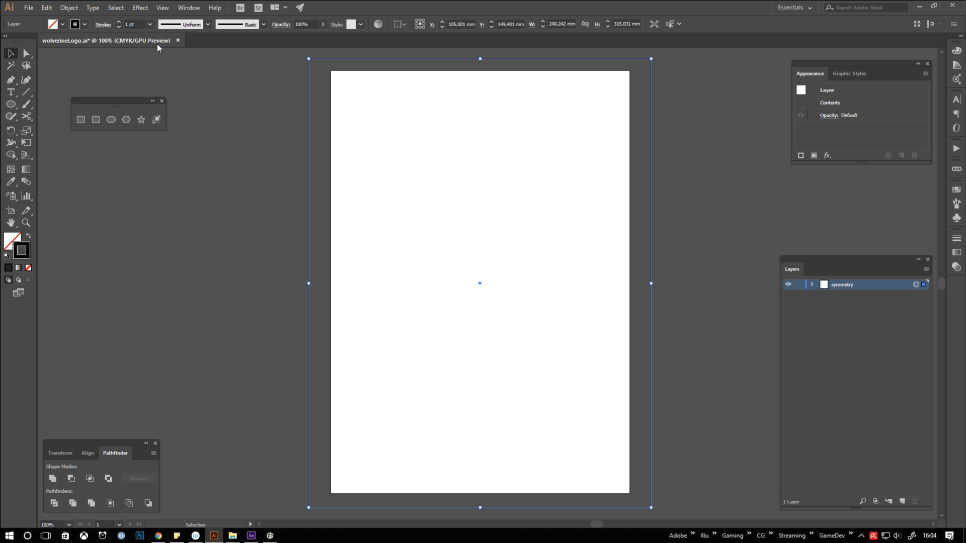
Step: Apply a Transform effect to the symmetry layer with Reflect X and 1 copy
left_click(140, 8)
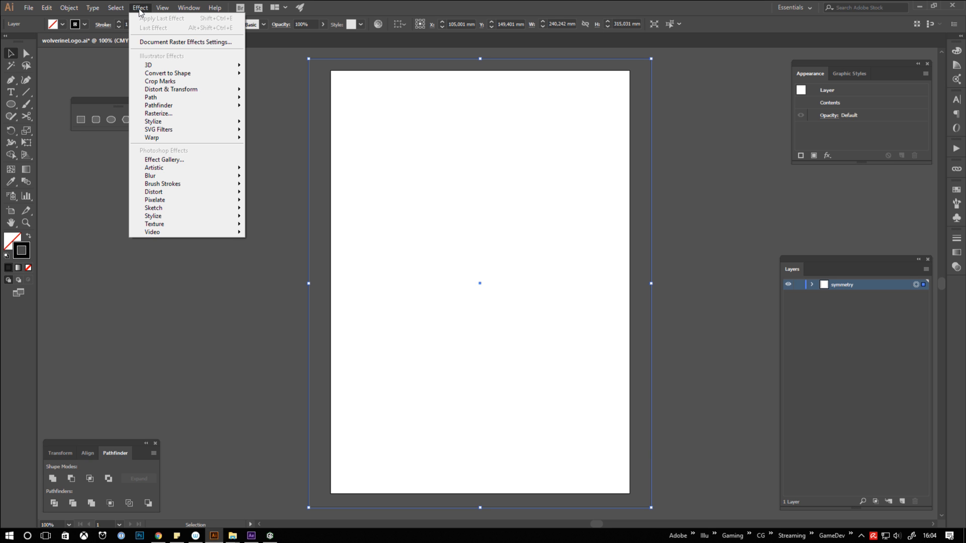
mouse_move(171, 89)
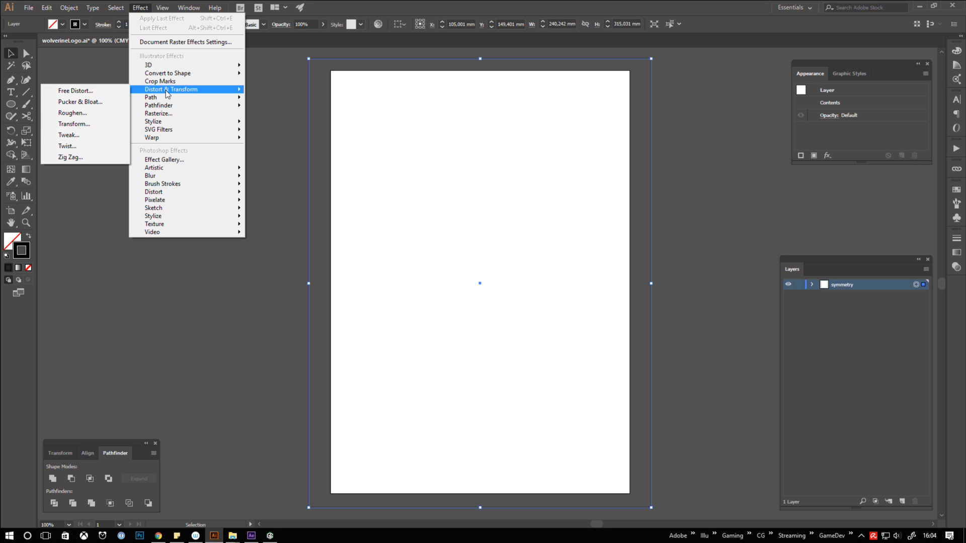
mouse_move(74, 123)
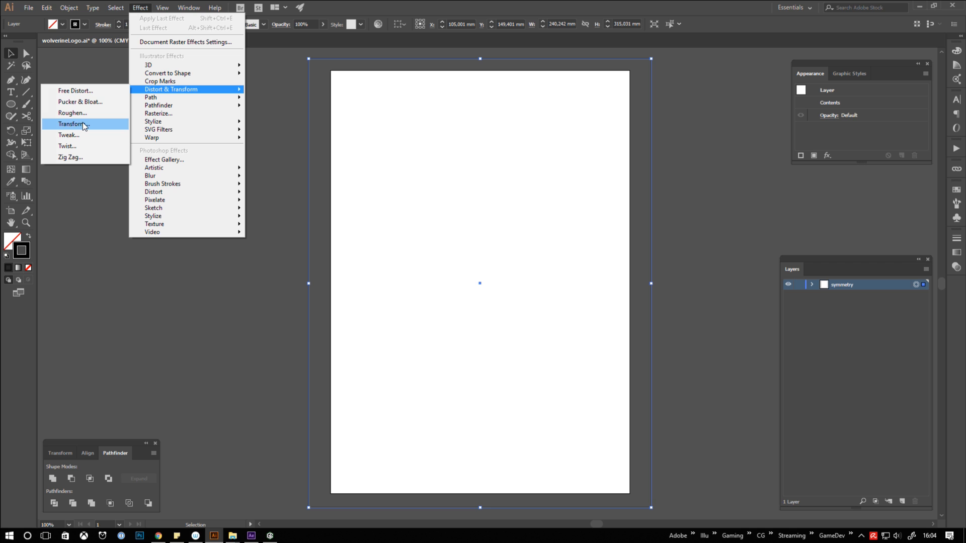
left_click(72, 123)
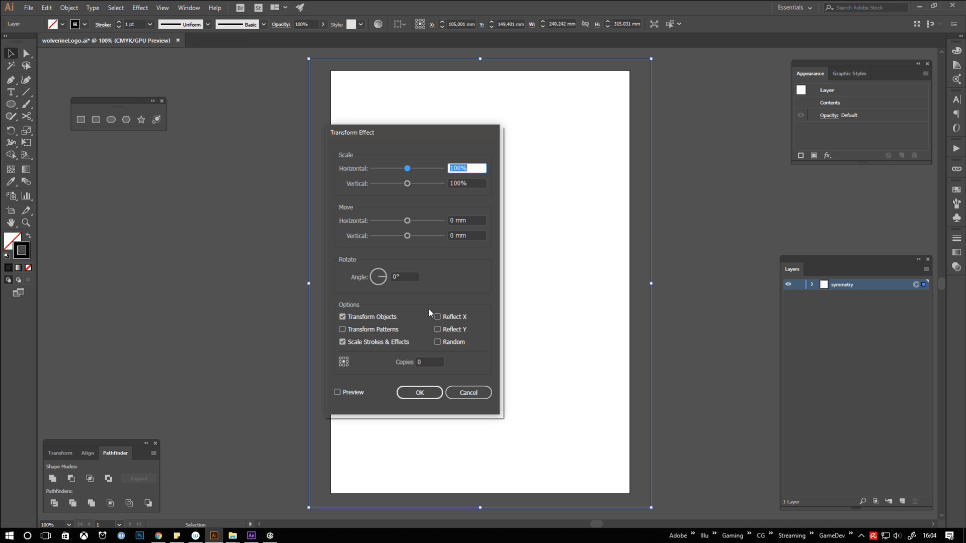
left_click(437, 316)
type("1")
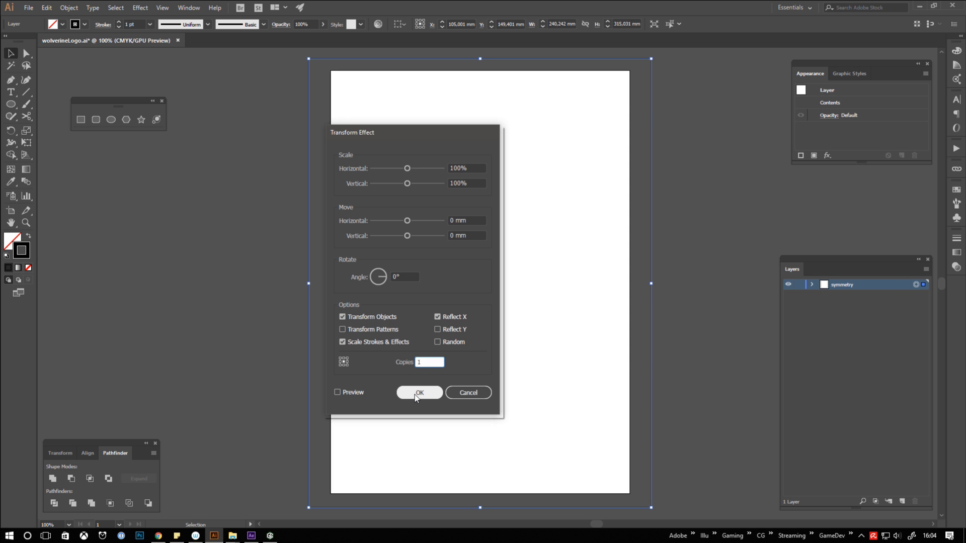
left_click(419, 393)
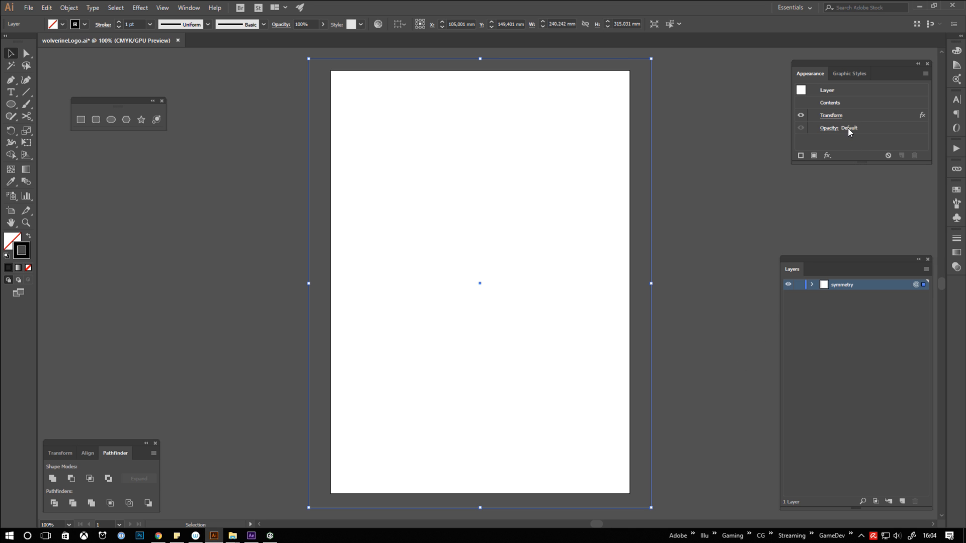
mouse_move(831, 117)
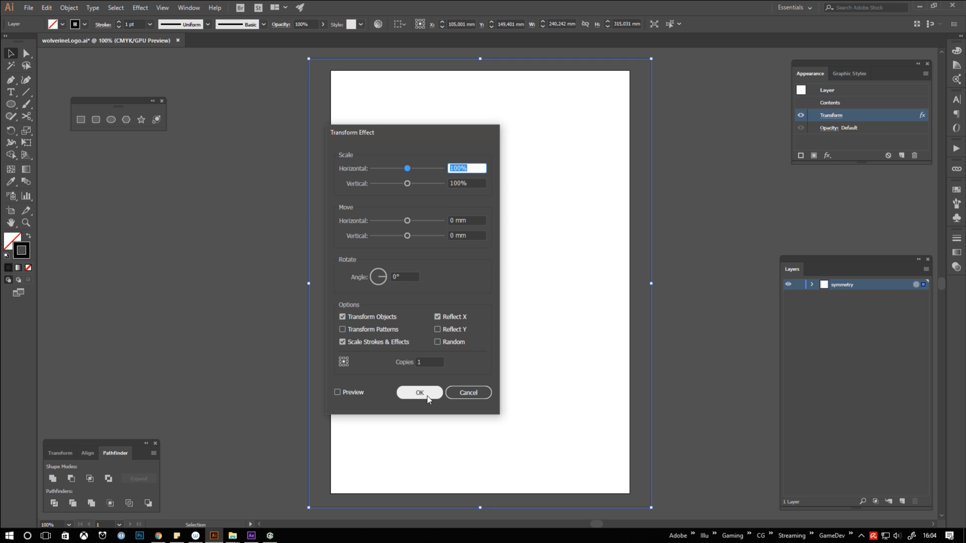
left_click(420, 392)
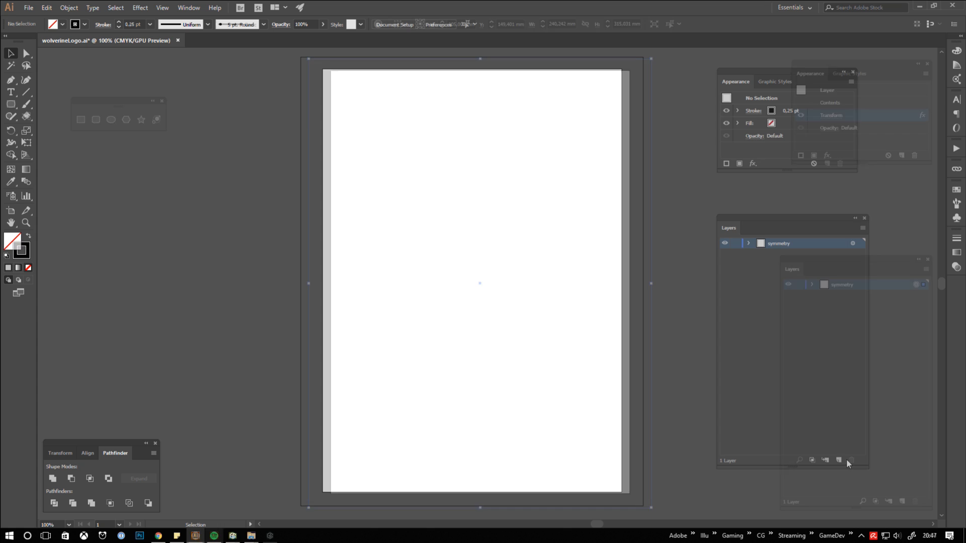
Step: Create a new layer named 'center' and lock it
left_click(838, 461)
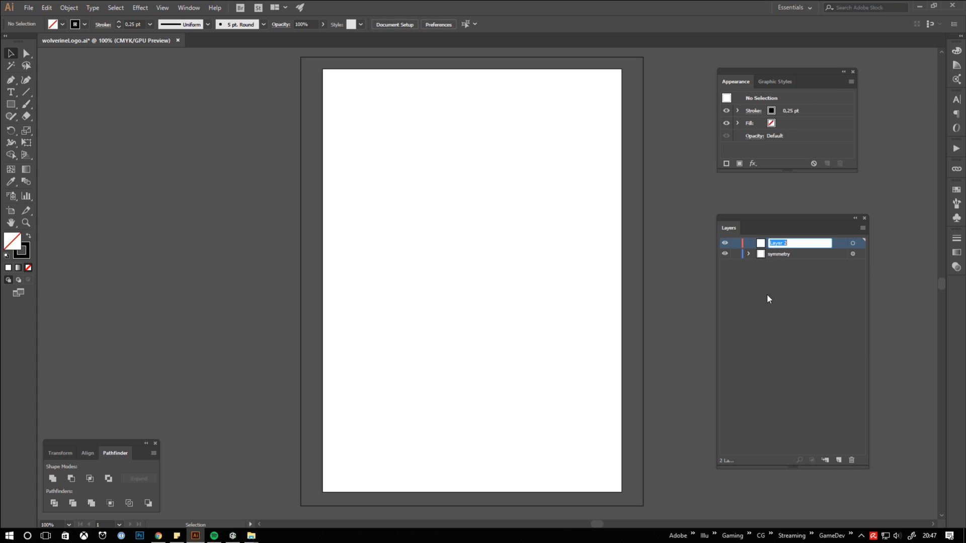
type("center")
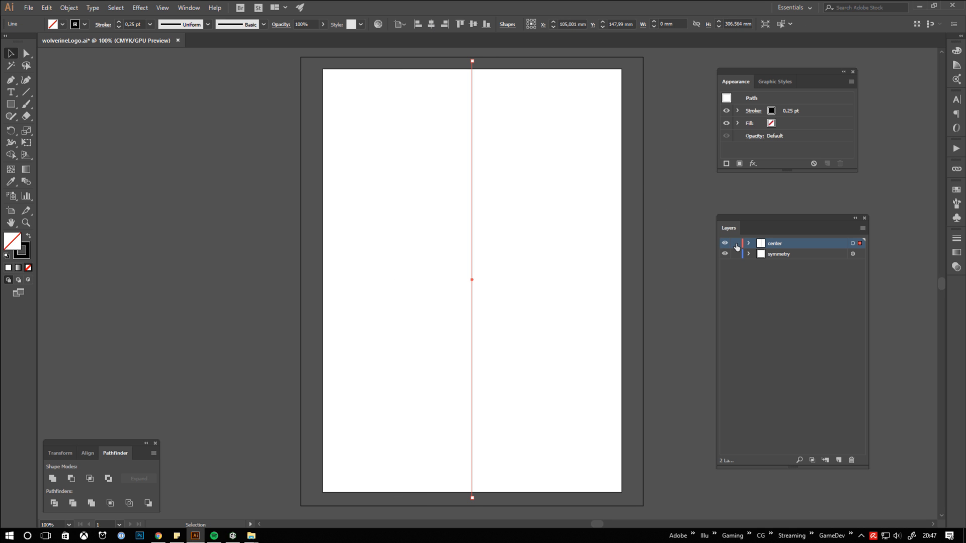
left_click(735, 242)
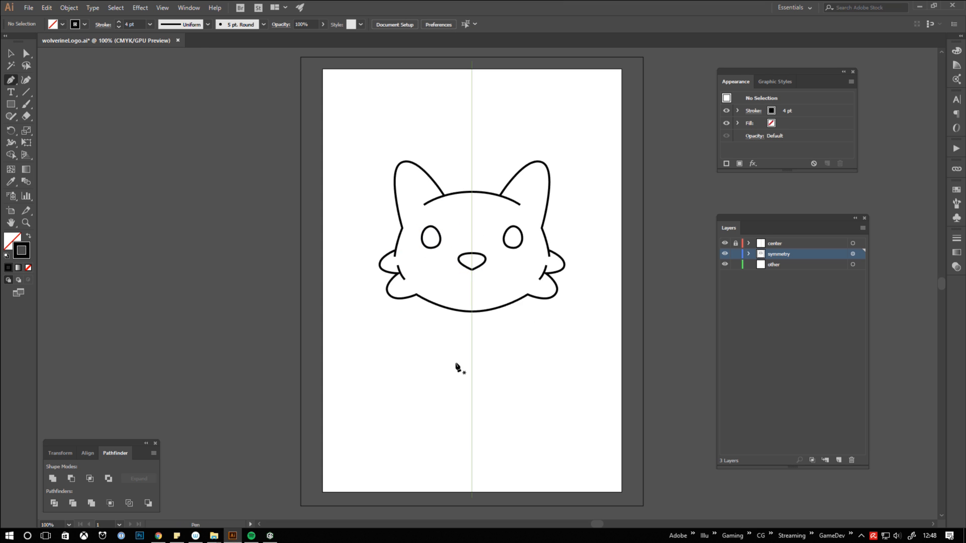
mouse_move(280, 443)
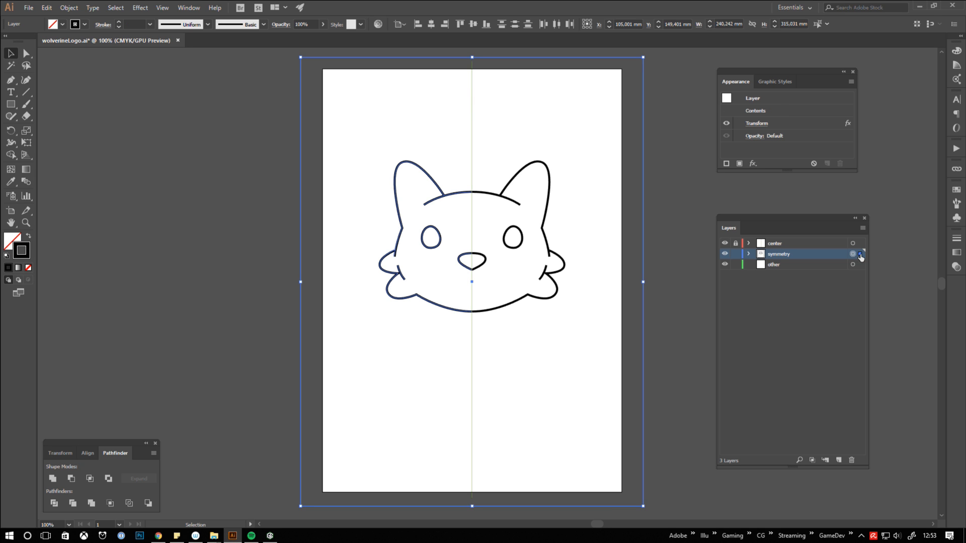
Step: Expand the symmetry layer's appearance into real paths and select the face outline
left_click(68, 8)
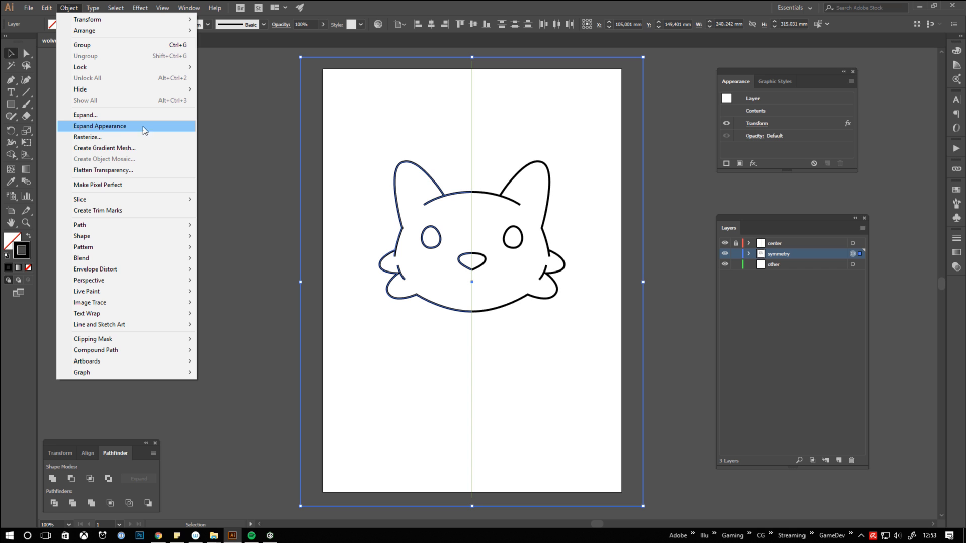
left_click(99, 126)
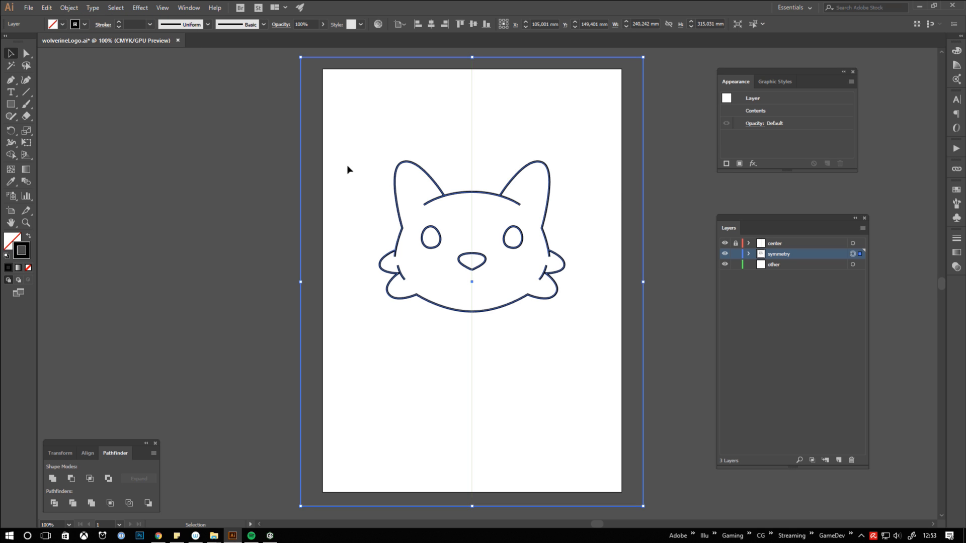
mouse_move(781, 119)
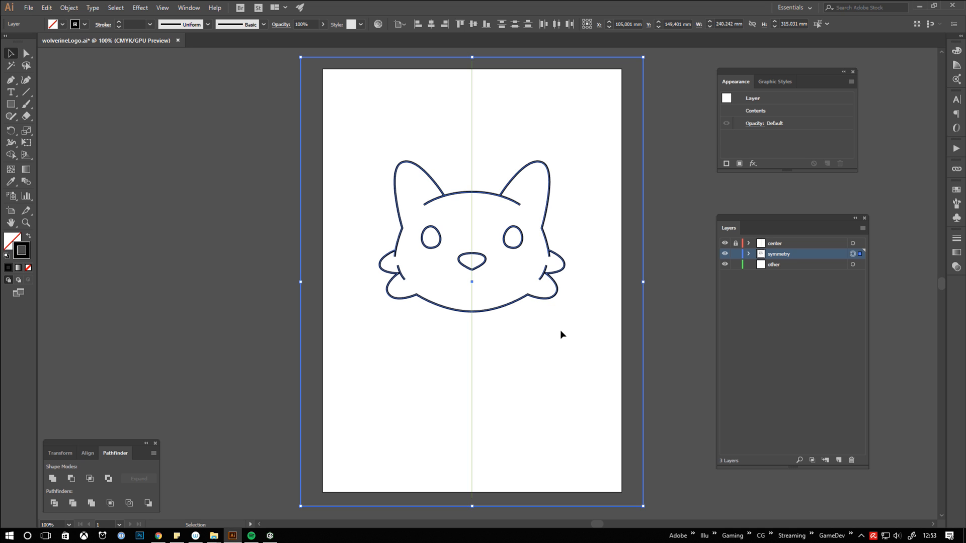
left_click(535, 301)
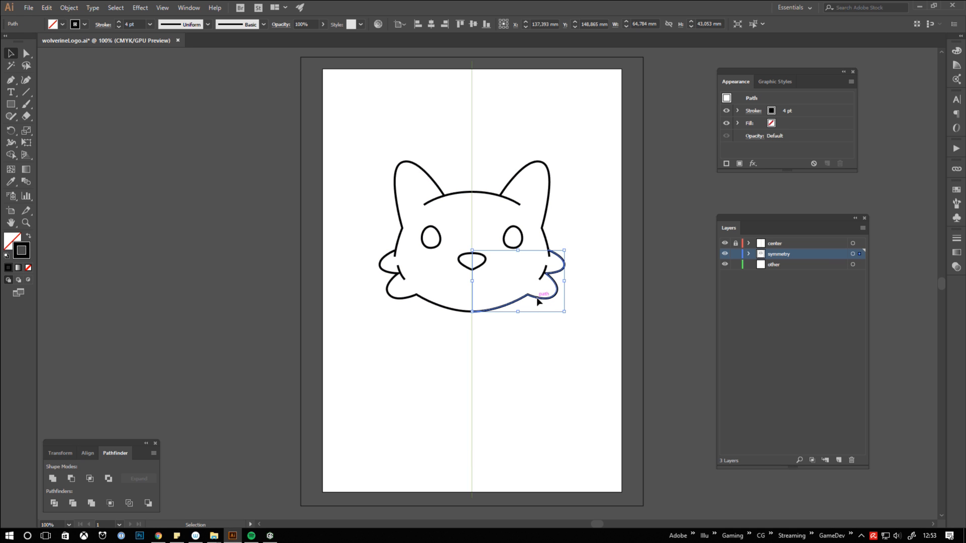
left_click_drag(518, 283, 403, 286)
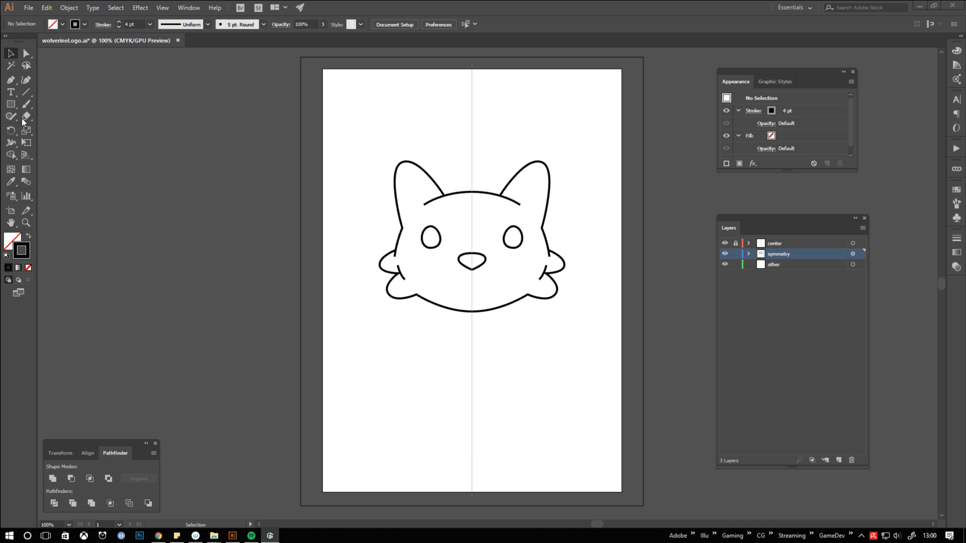
Step: Draw a test rectangle left of the centre line to check the mirroring
left_click(11, 104)
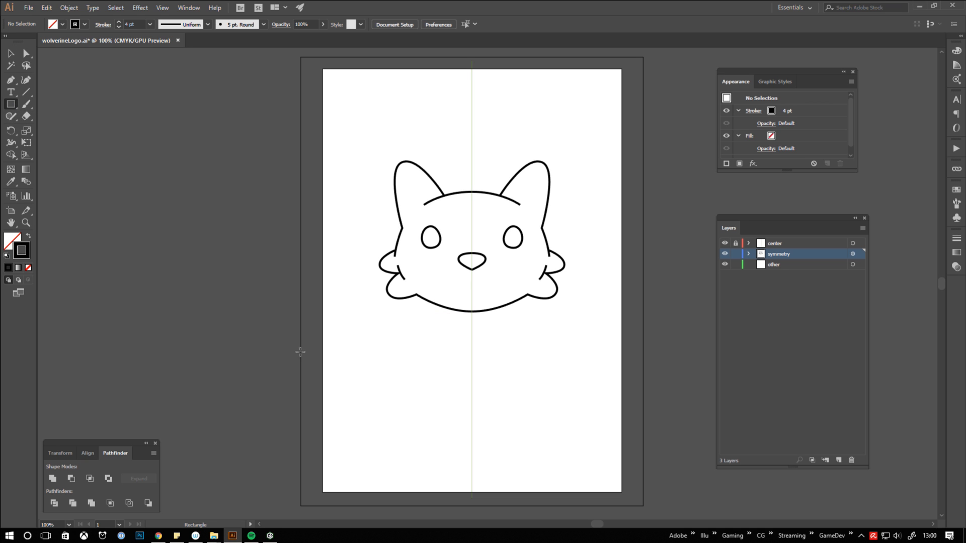
left_click_drag(394, 160, 394, 342)
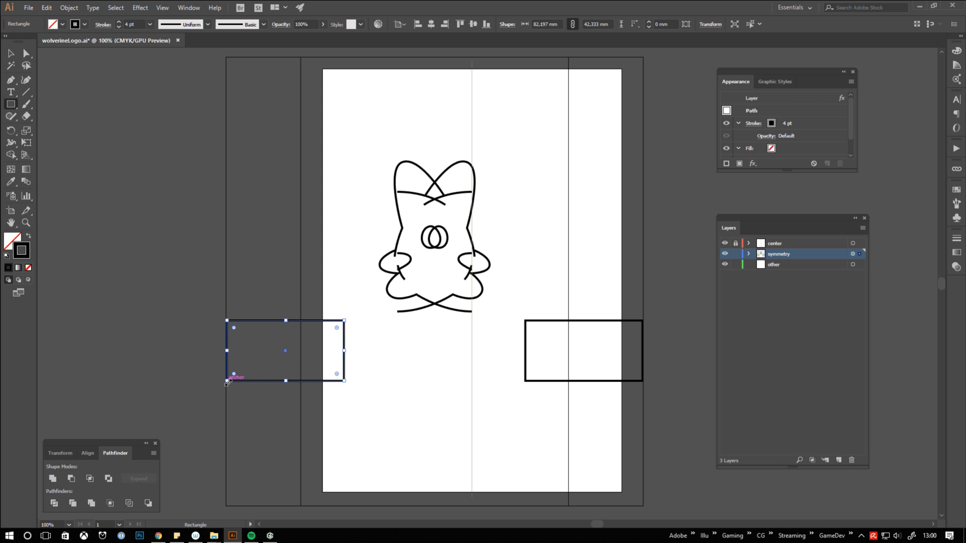
mouse_move(416, 366)
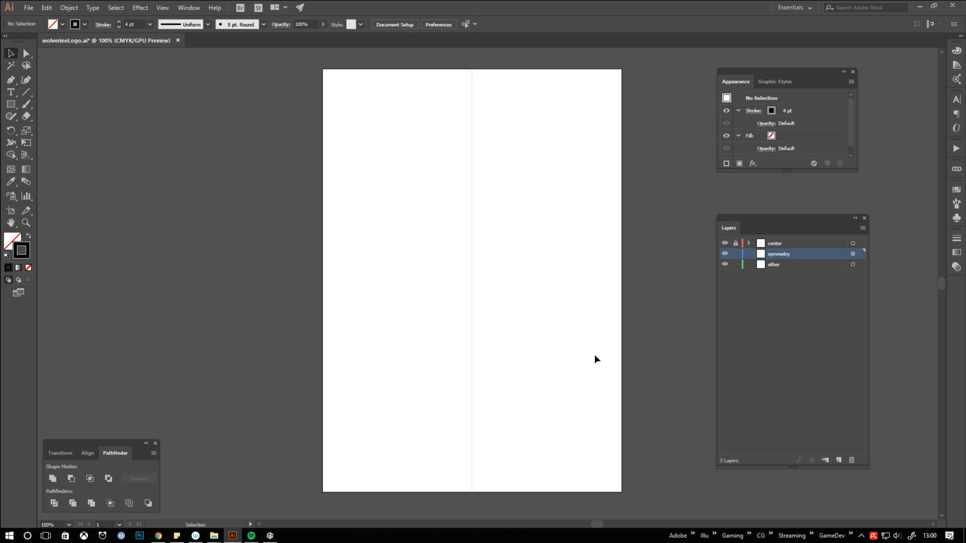
Step: Drag-select the face and test rectangles on the artboard to clear them
left_click_drag(366, 211, 411, 233)
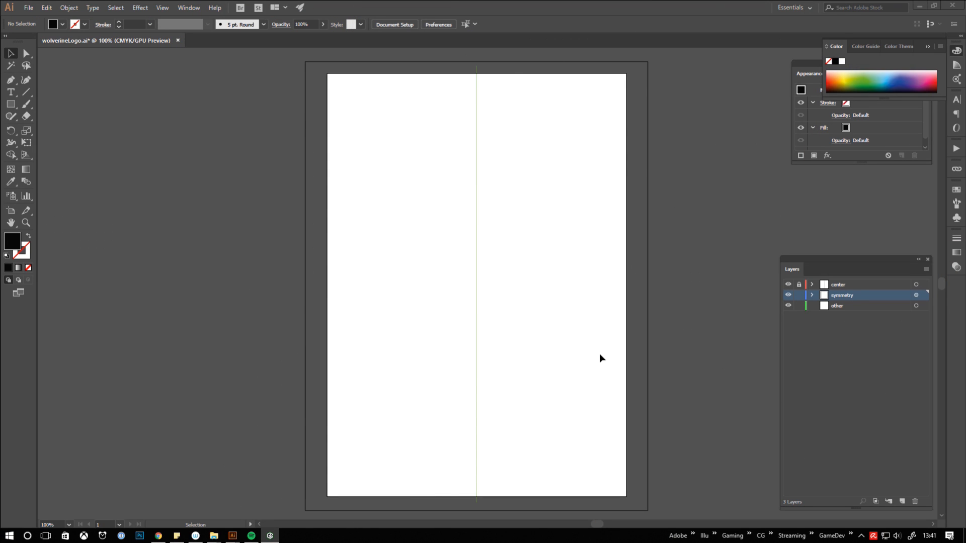
mouse_move(162, 7)
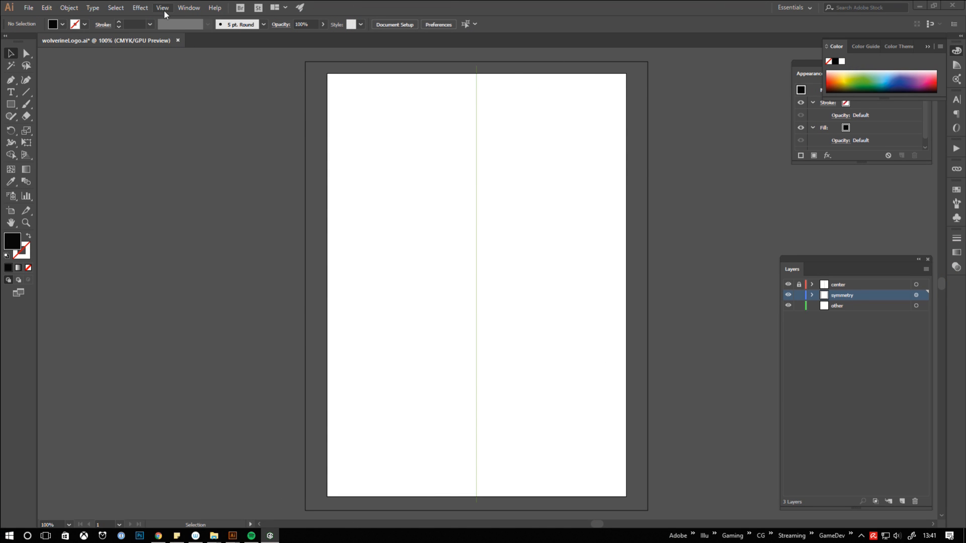
Step: Adjust the view settings and select the mask half's lower corner anchor for rounding
left_click(162, 7)
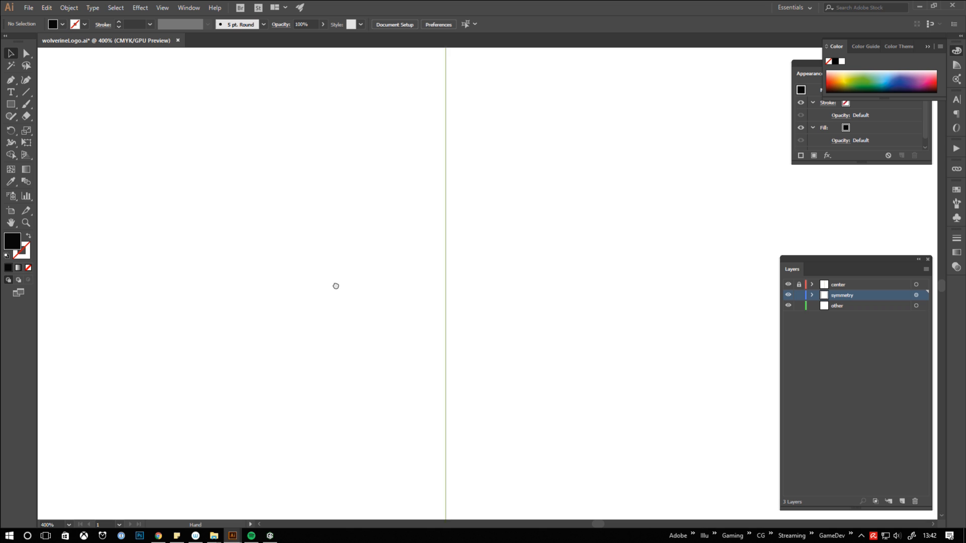
left_click(11, 80)
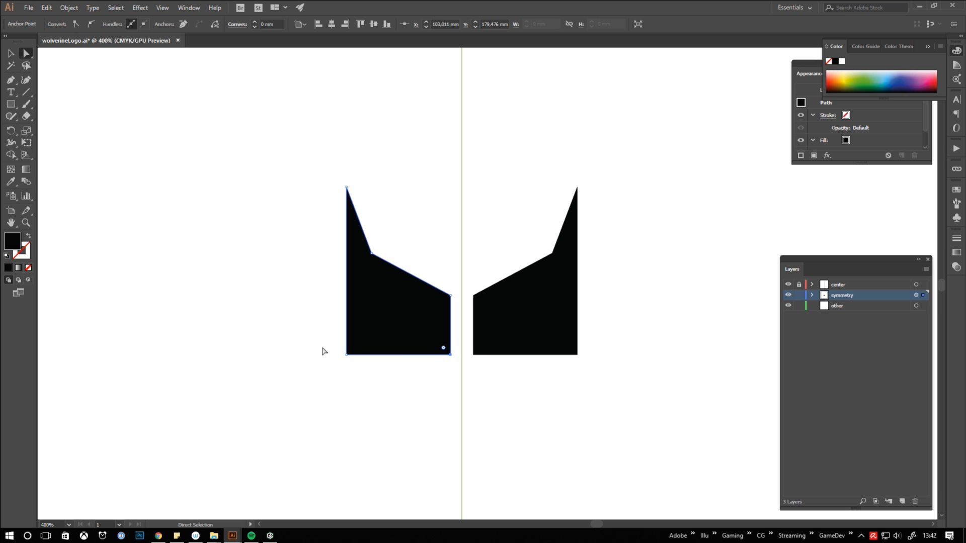
left_click(346, 353)
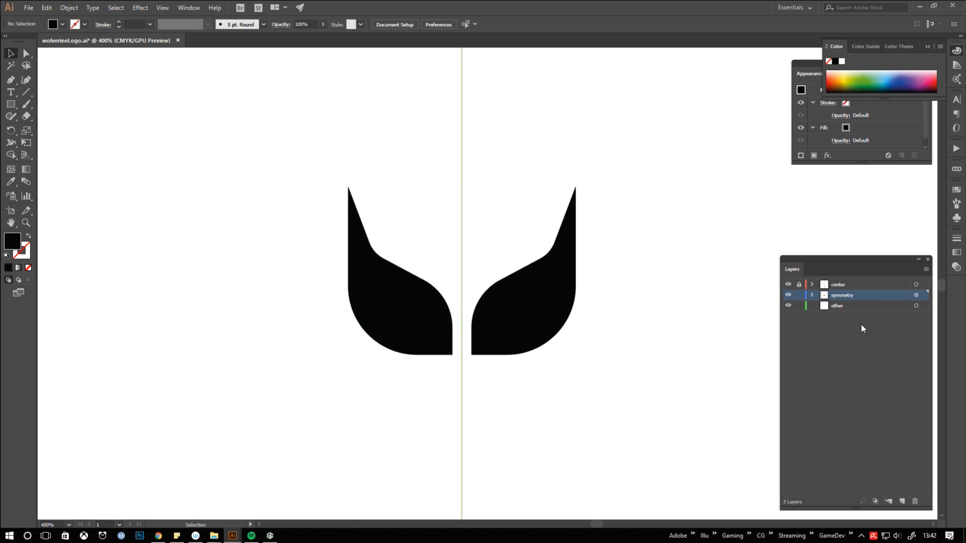
Step: Draw a #FCC000 yellow ellipse on the other layer, centred between the mask halves
left_click(837, 305)
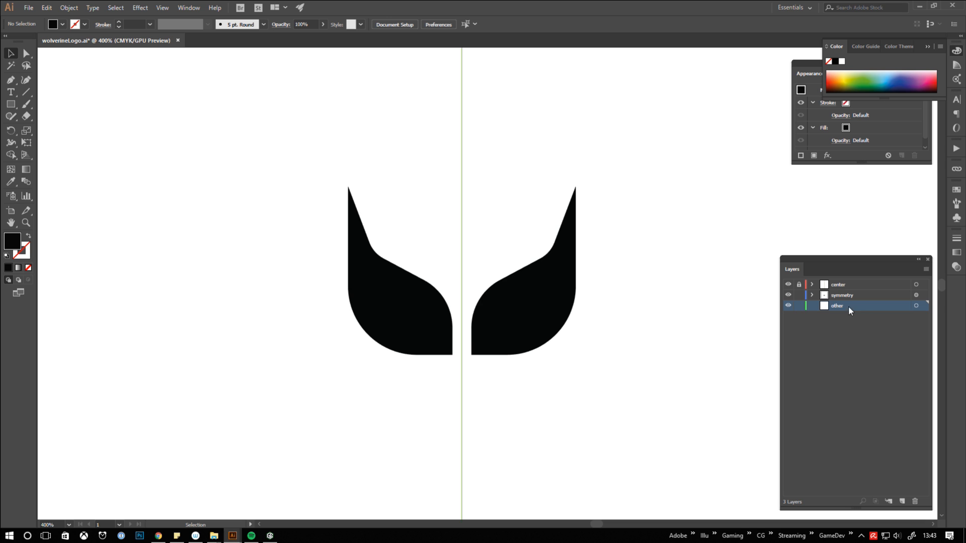
left_click(10, 104)
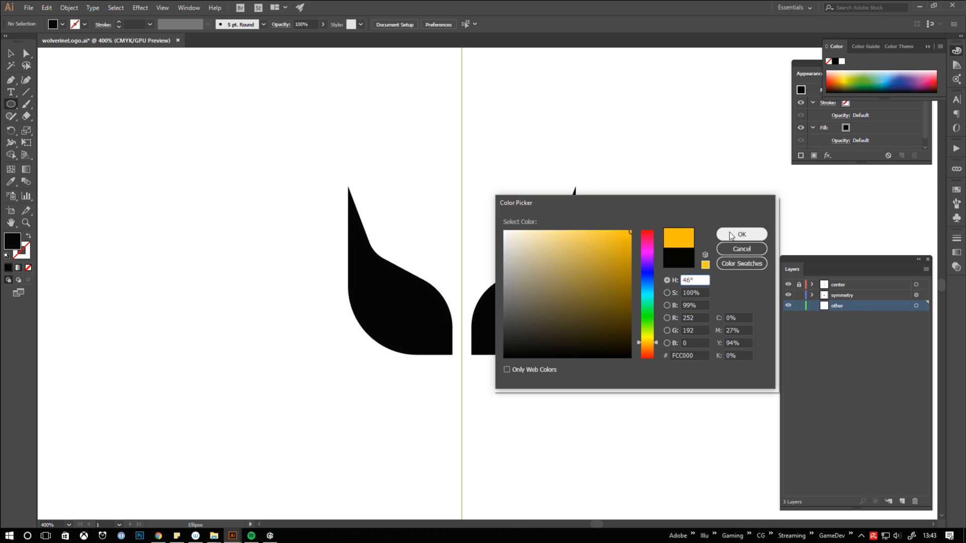
left_click(741, 234)
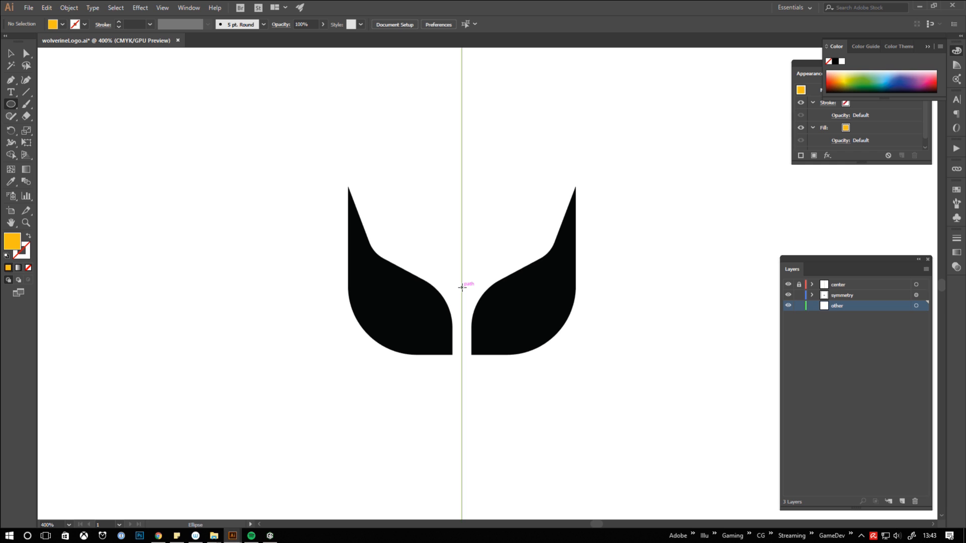
left_click_drag(461, 287, 423, 242)
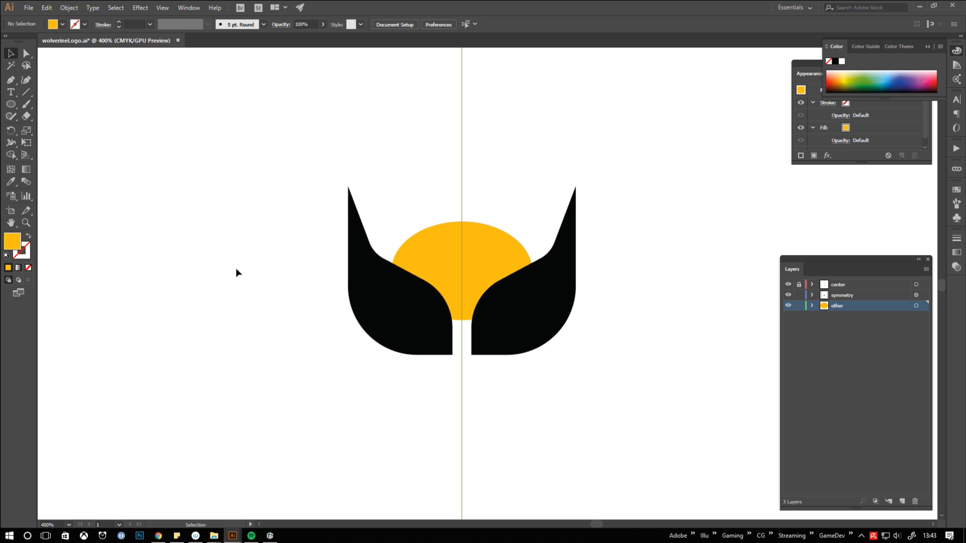
left_click(11, 103)
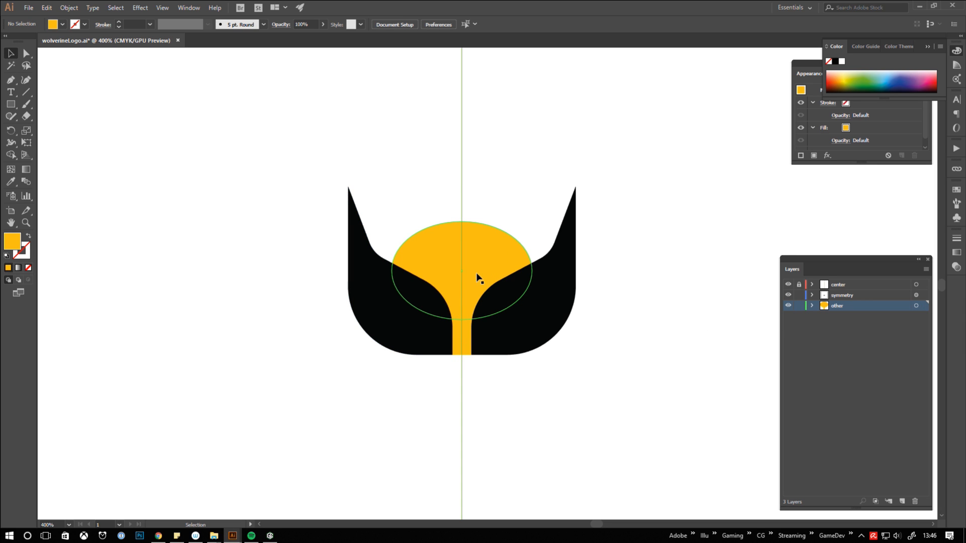
mouse_move(471, 264)
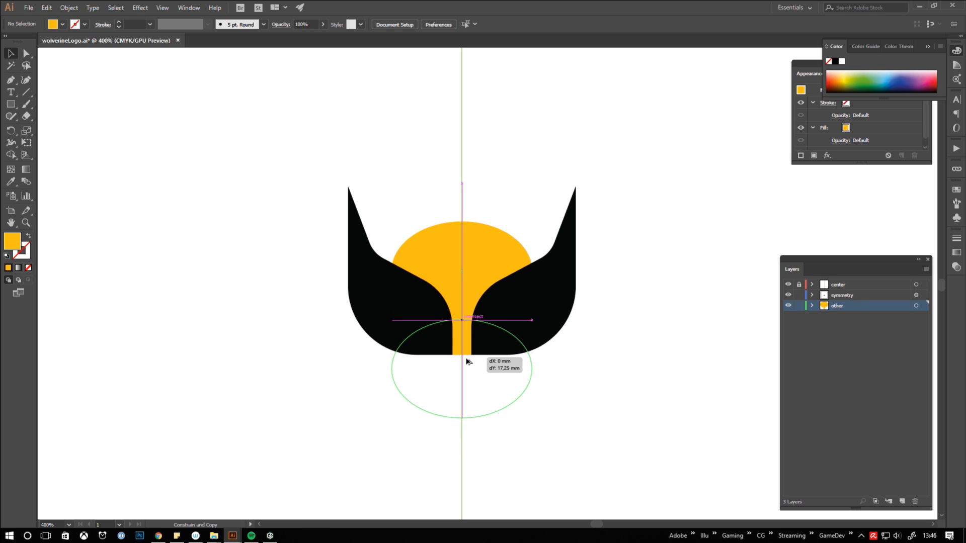
Step: Move a copy of the ellipse below the mask and fill it with skin tone #F2D1A0
left_click_drag(467, 361, 467, 370)
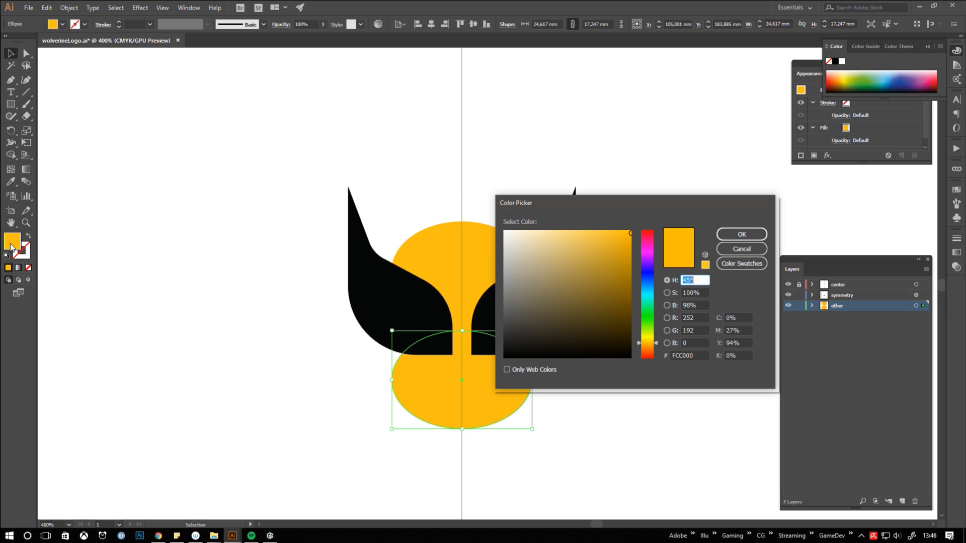
left_click(546, 236)
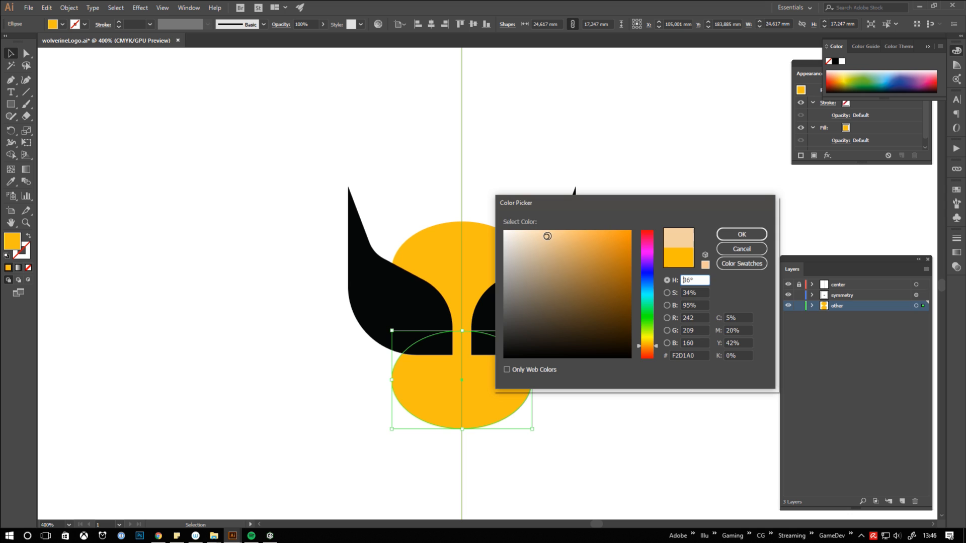
left_click(741, 234)
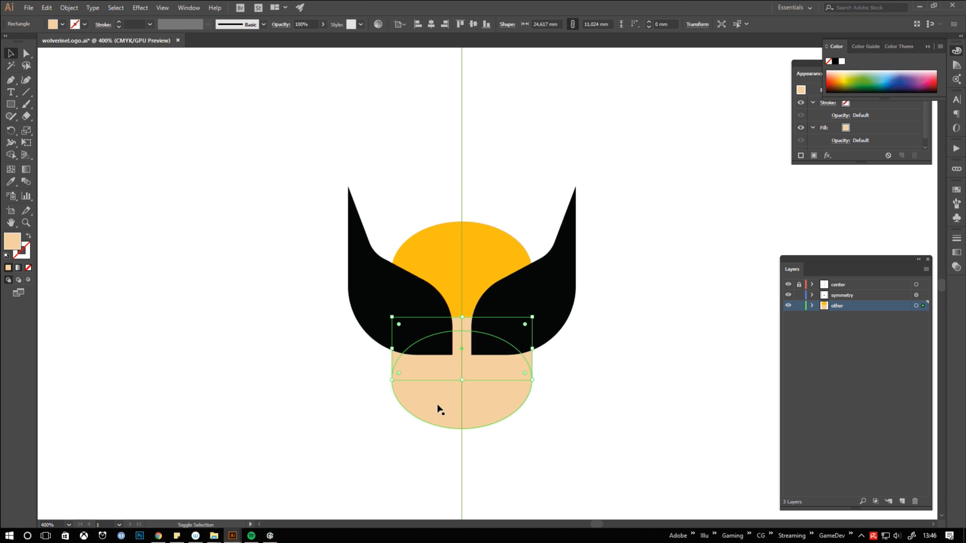
Step: Unite the peach rectangle and ellipse into one chin shape using Pathfinder
left_click(189, 8)
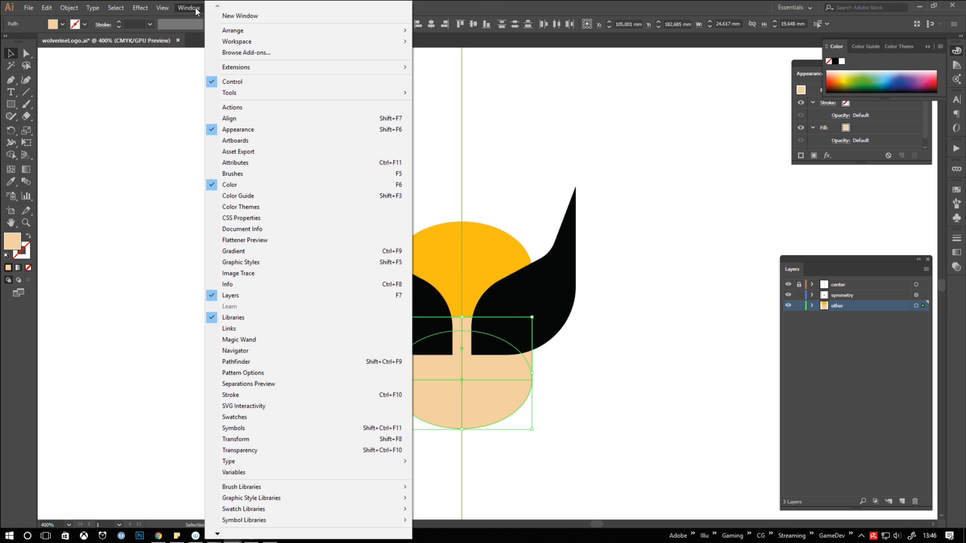
mouse_move(261, 364)
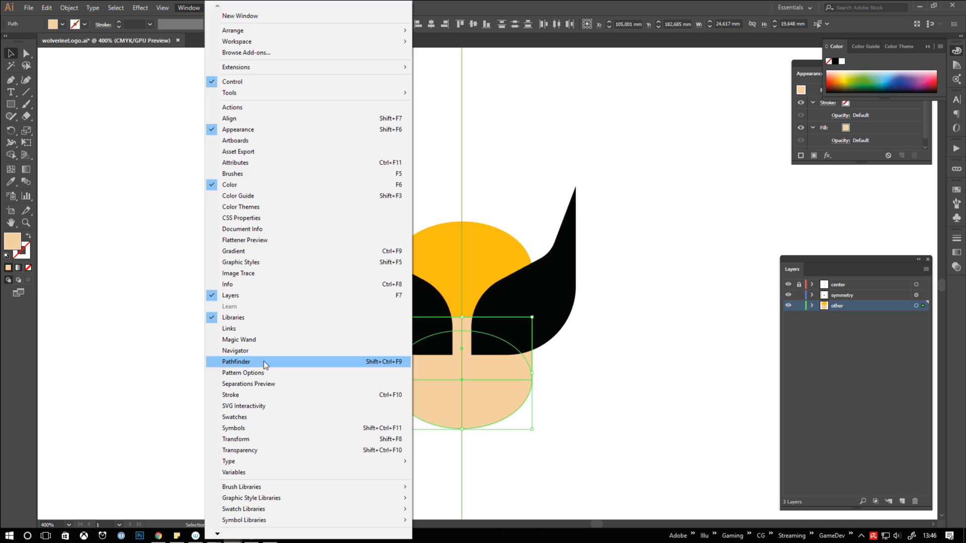
left_click(236, 361)
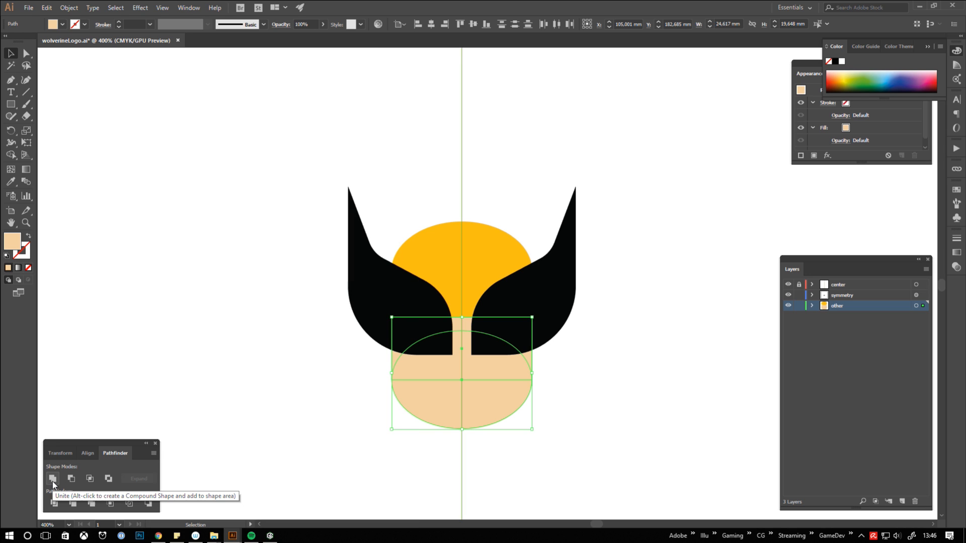
left_click(53, 479)
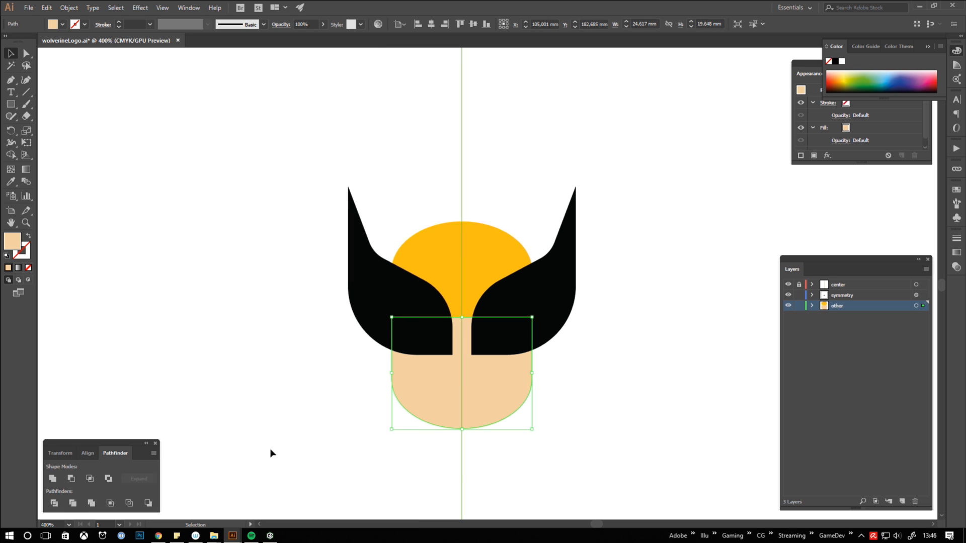
Step: Send the united chin shape to the back, behind the black mask halves
right_click(427, 400)
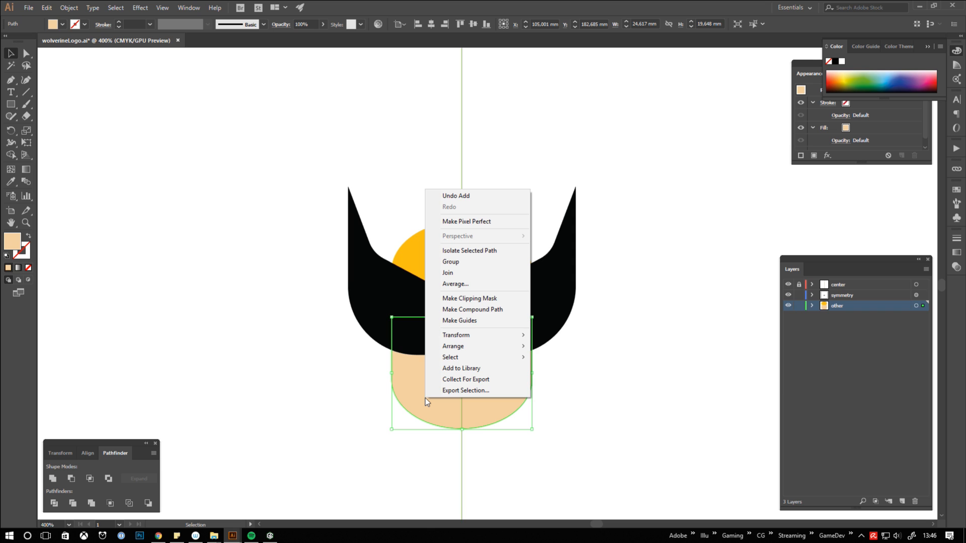
mouse_move(453, 346)
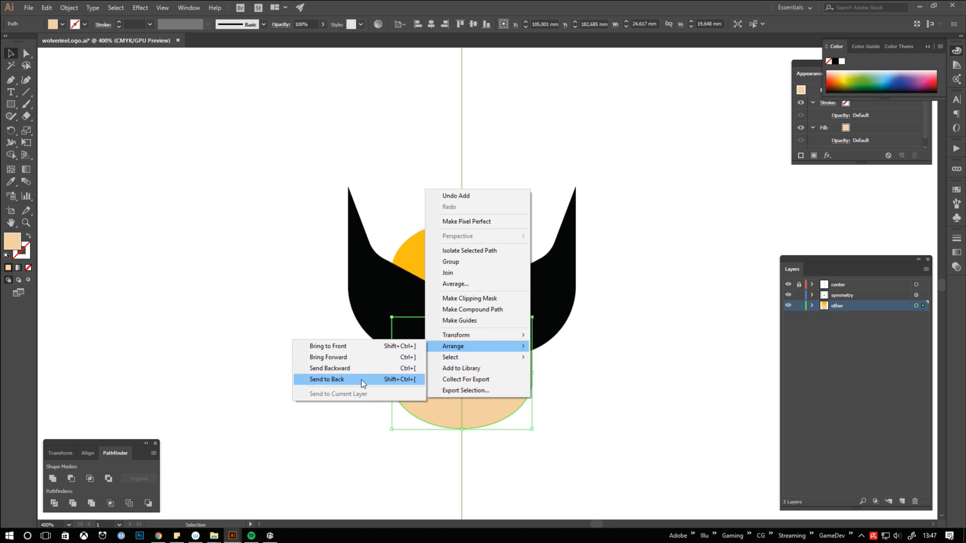
left_click(326, 379)
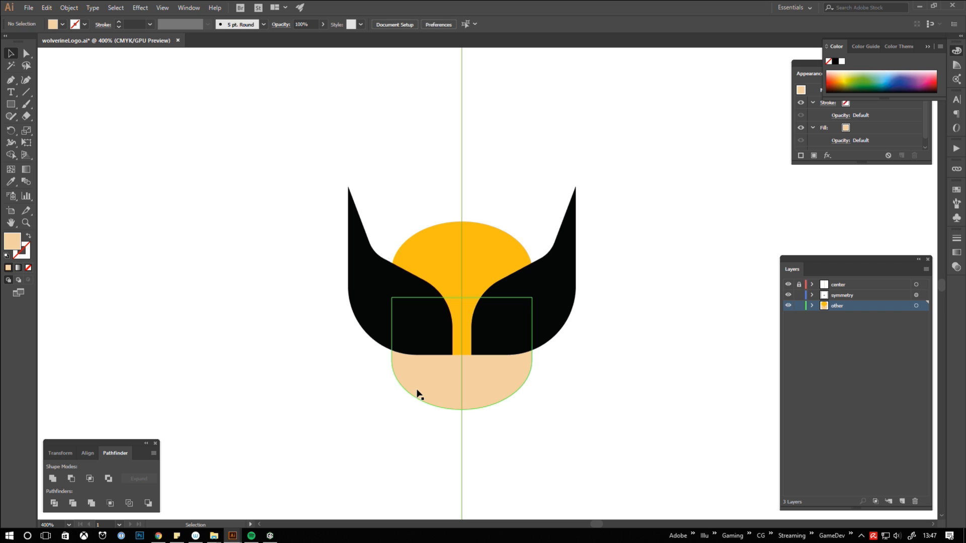
left_click(419, 393)
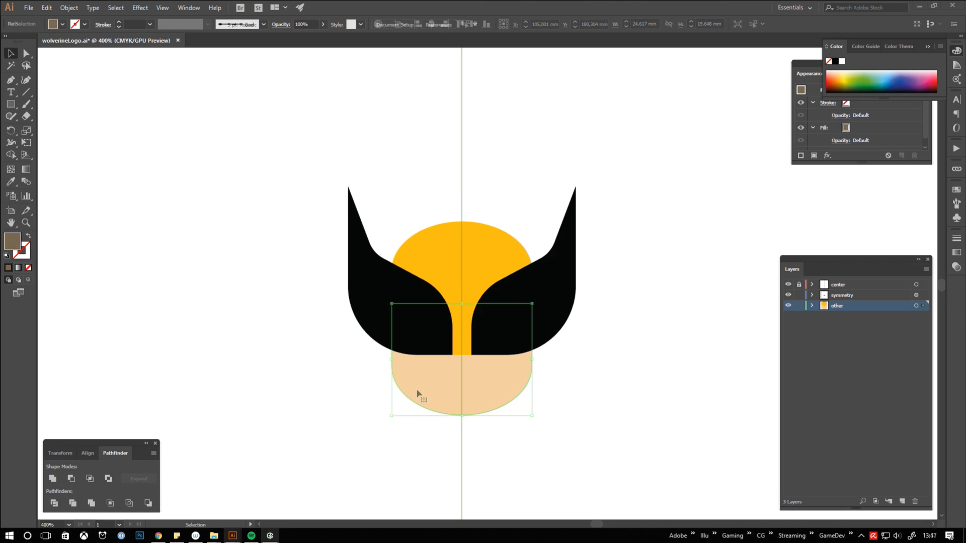
Step: Intersect the left side piece with the chin, then switch to colour sampling
left_click(842, 295)
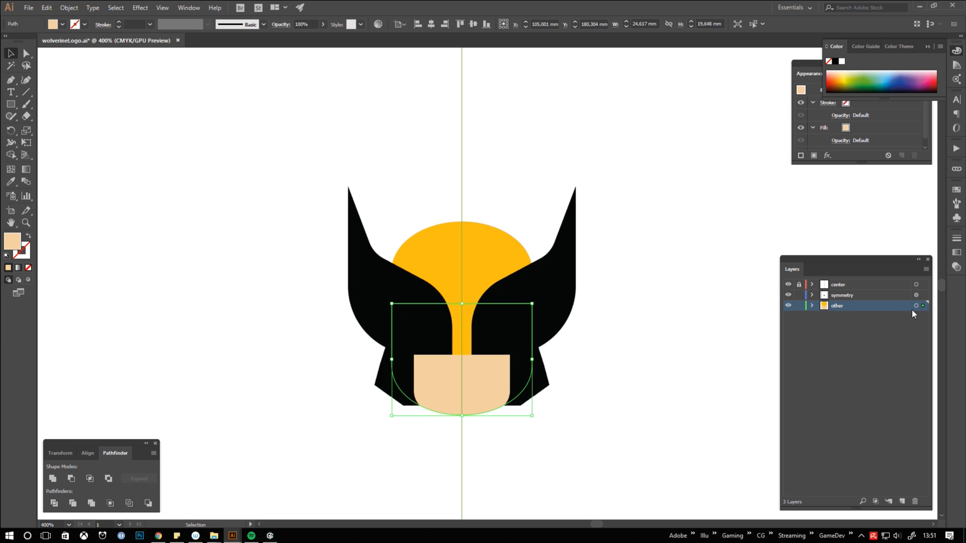
mouse_move(928, 307)
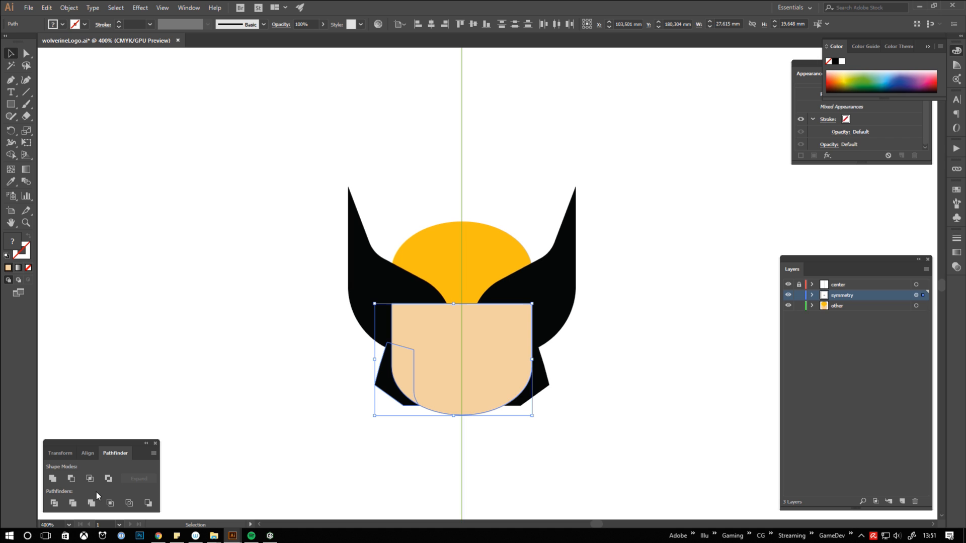
mouse_move(89, 479)
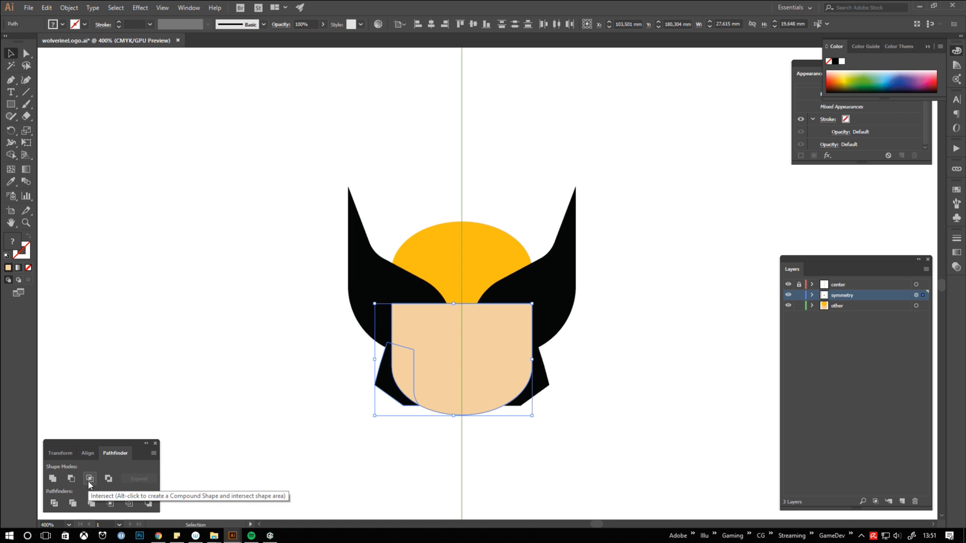
left_click(89, 478)
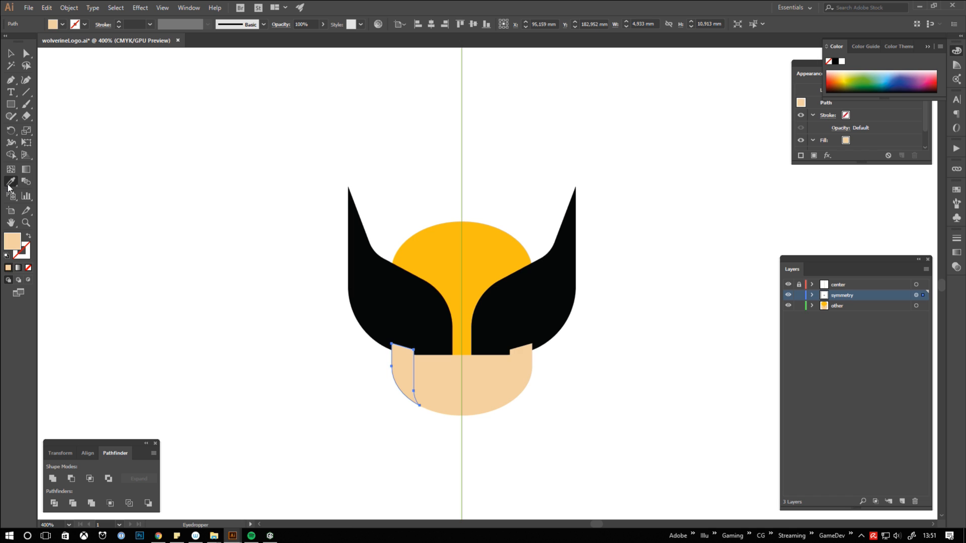
left_click(10, 104)
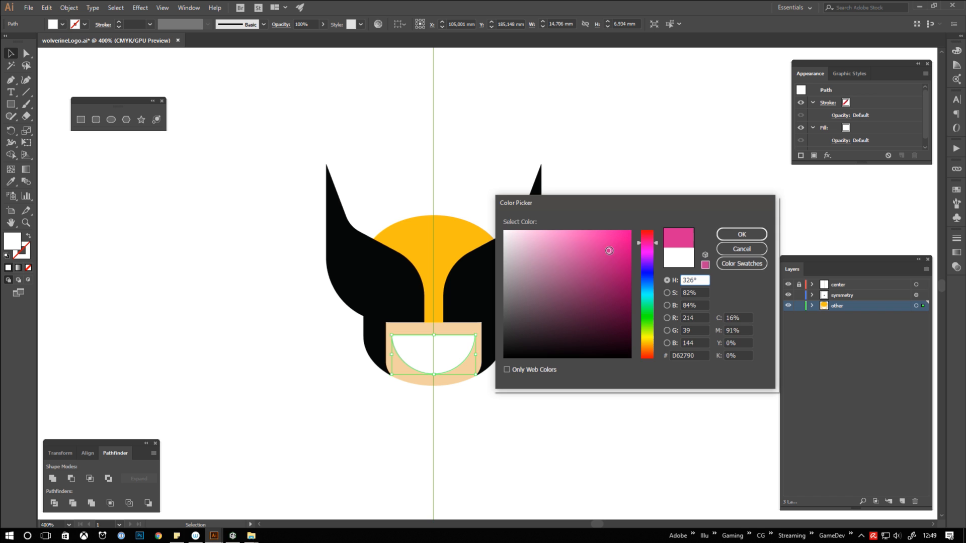
Step: Confirm the pink mouth colour and select a white tooth shape
left_click(741, 234)
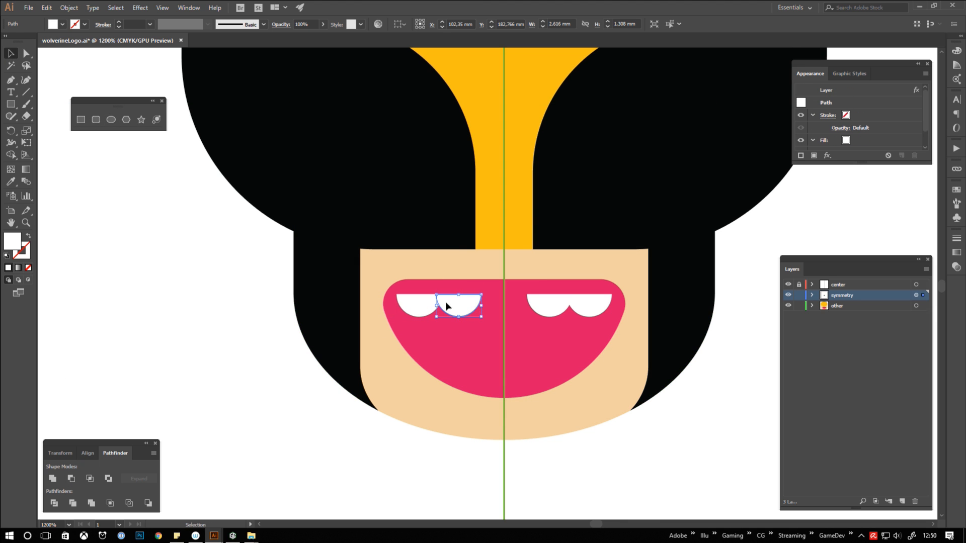
left_click(554, 23)
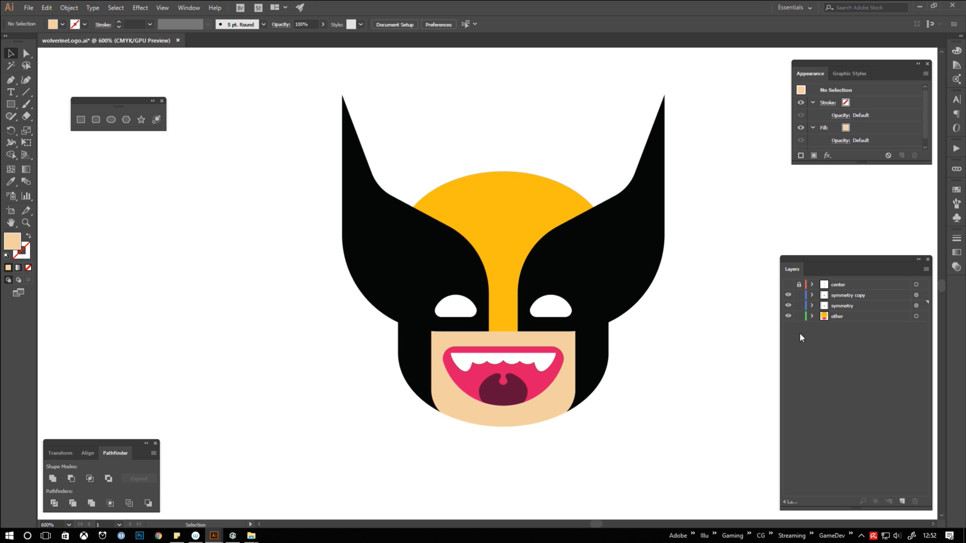
Step: Target the symmetry copy layer's artwork, bake its Transform mirror effect, and deselect
left_click(848, 295)
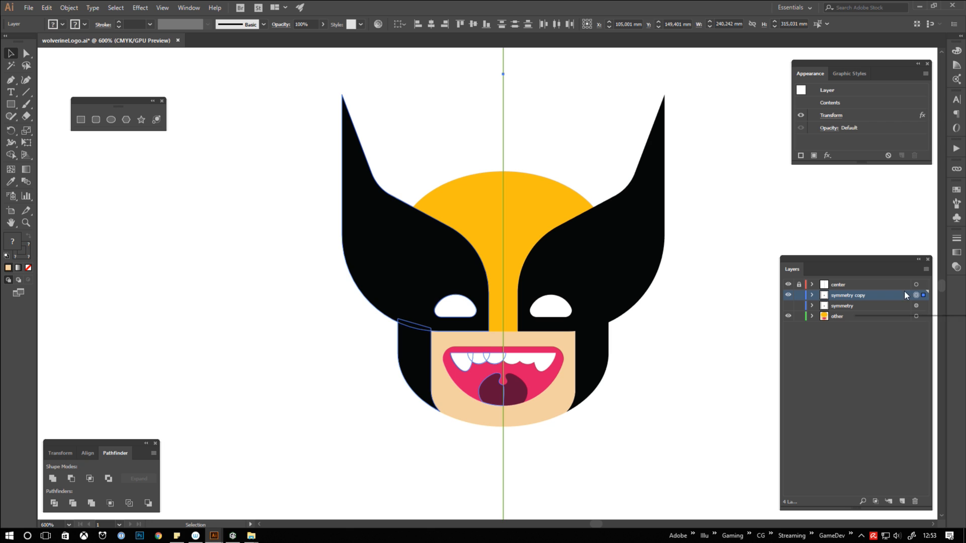
left_click(68, 7)
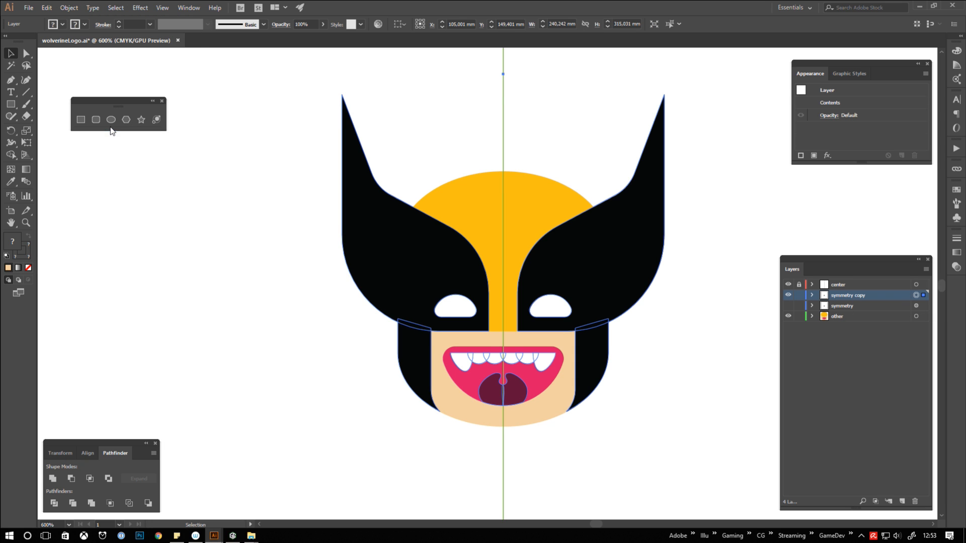
left_click(299, 271)
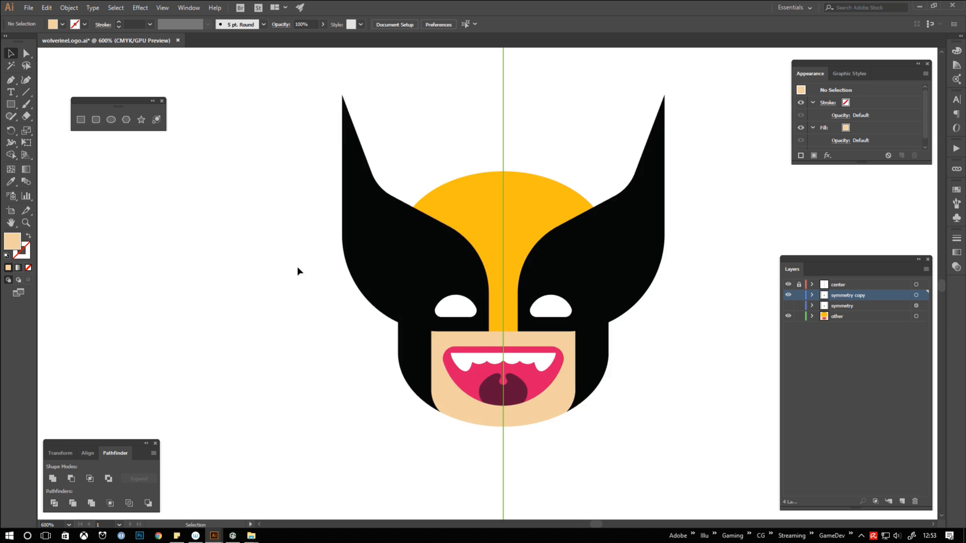